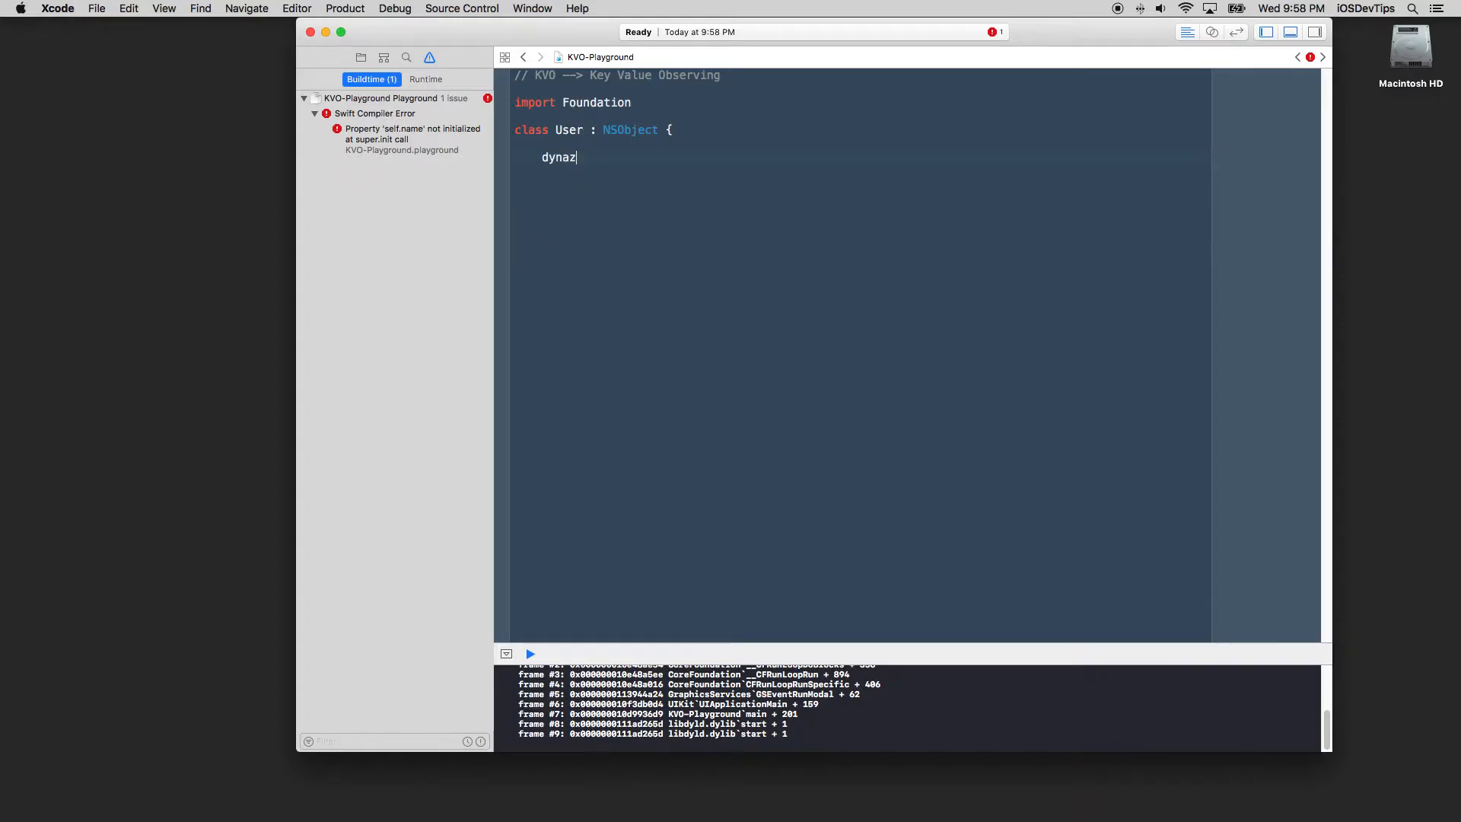
{"action": "type", "text": "dynamic var name : String"}
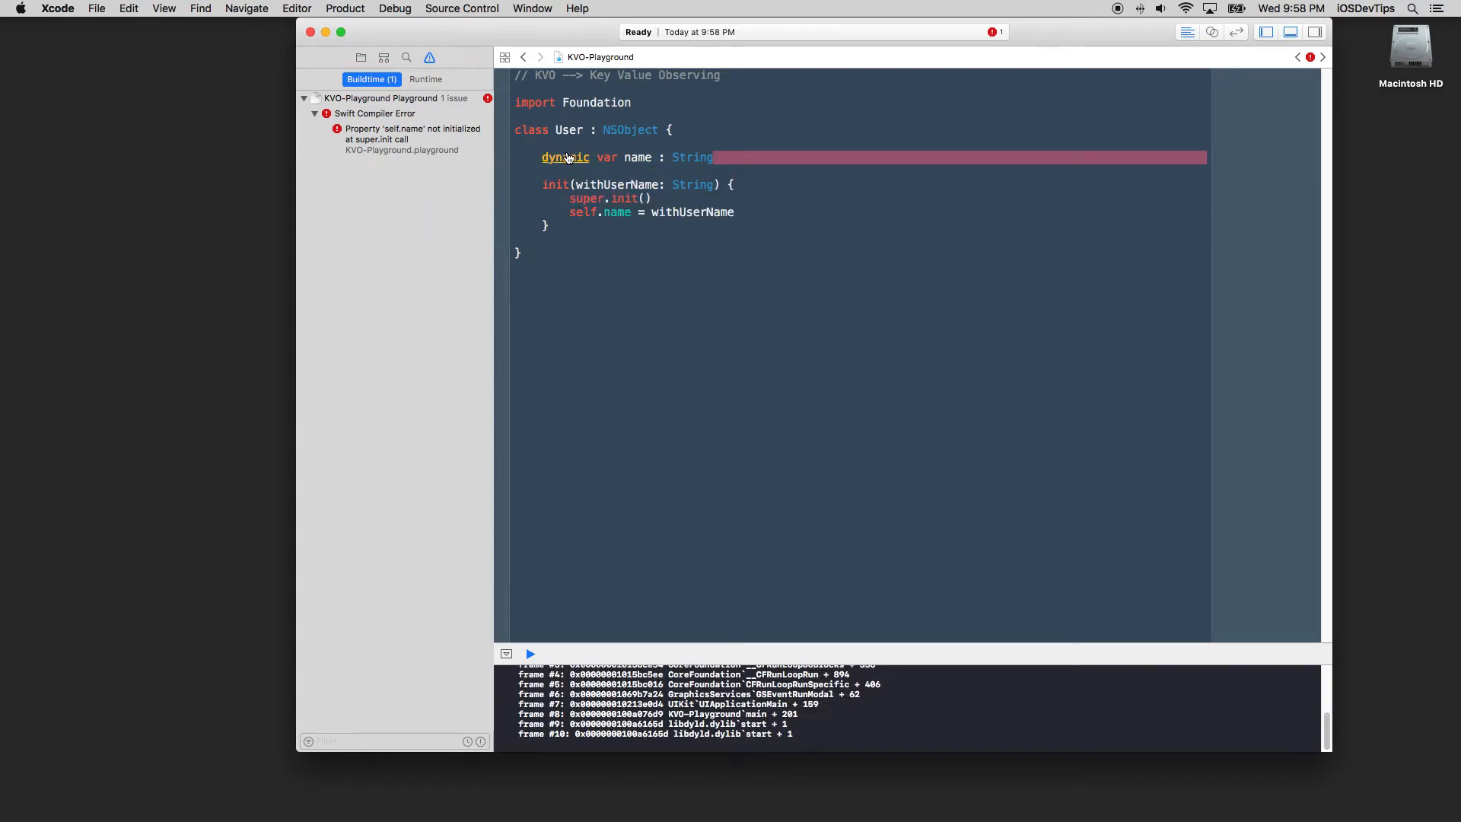